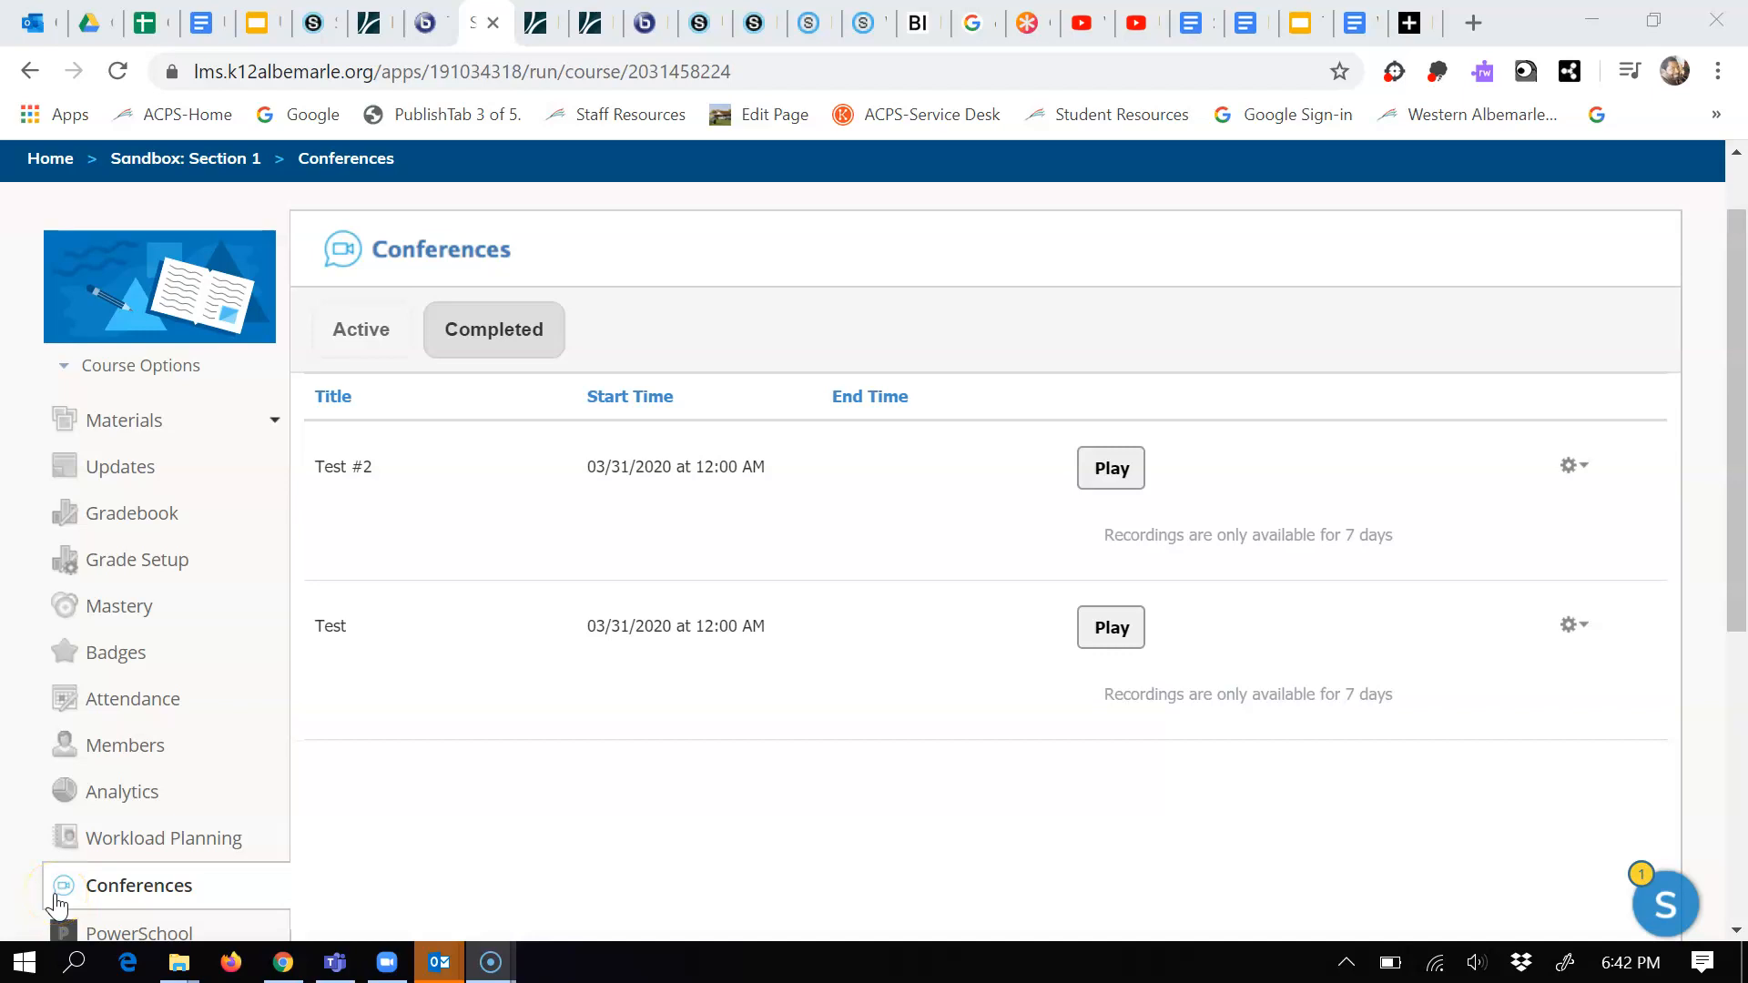
pyautogui.moveTo(156, 568)
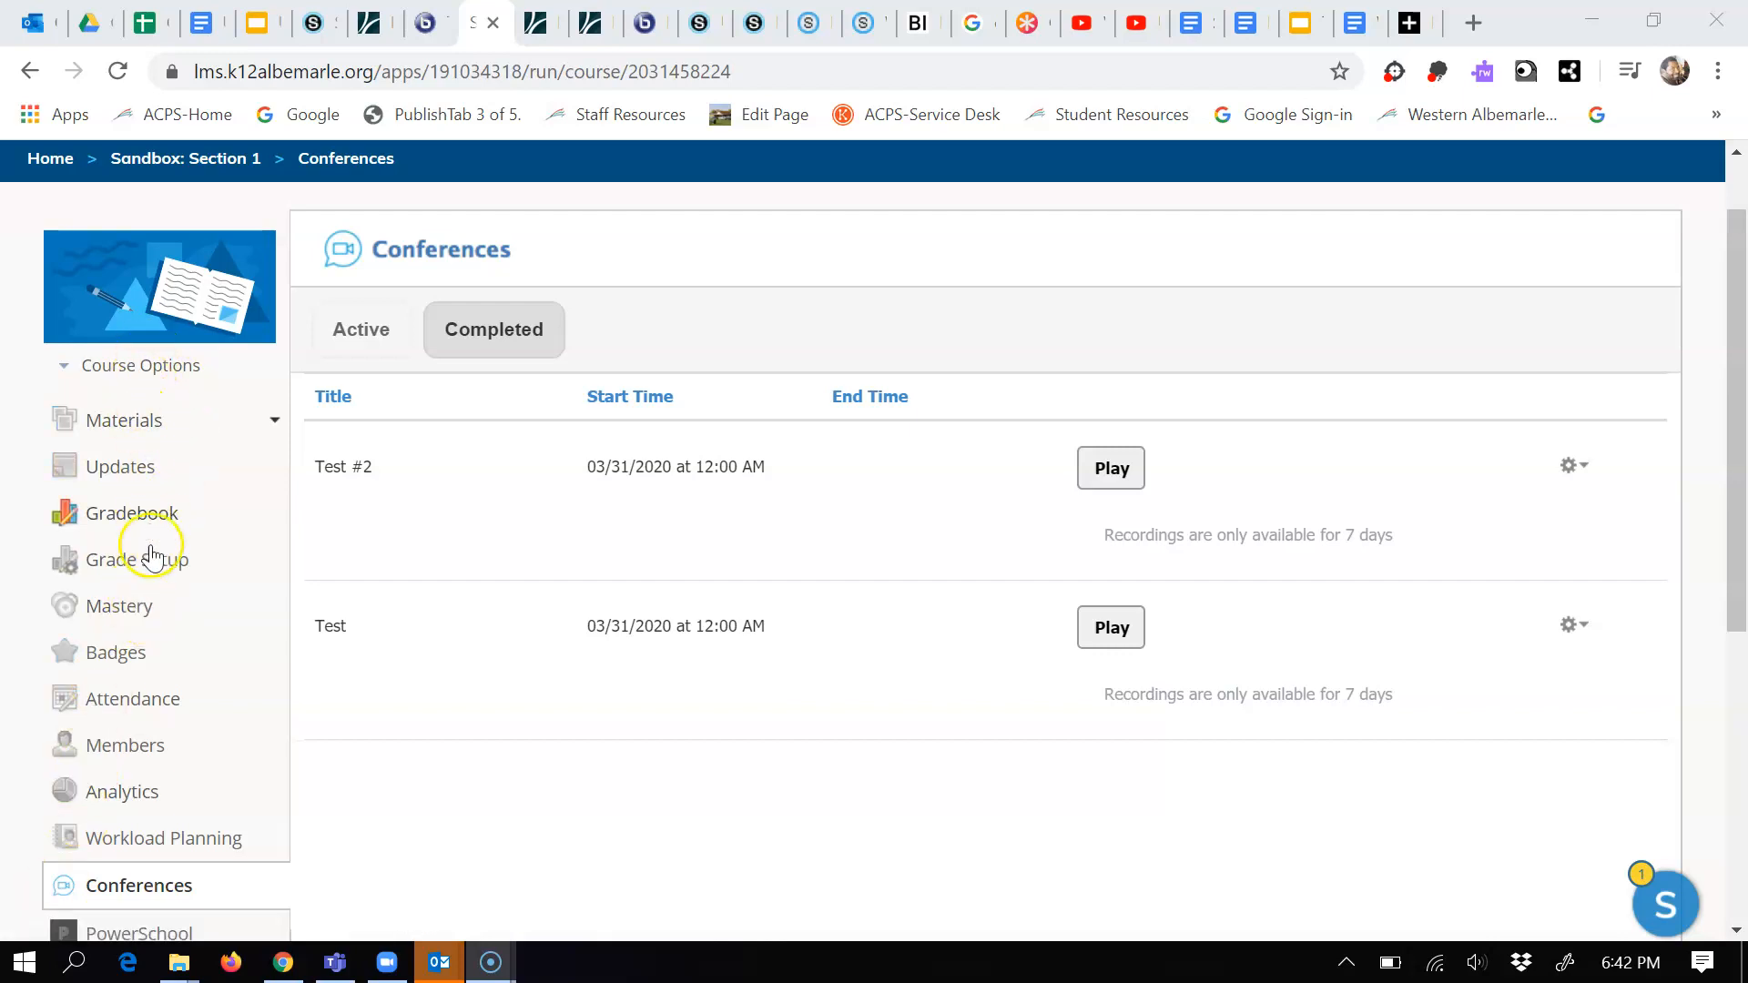
pyautogui.moveTo(142, 885)
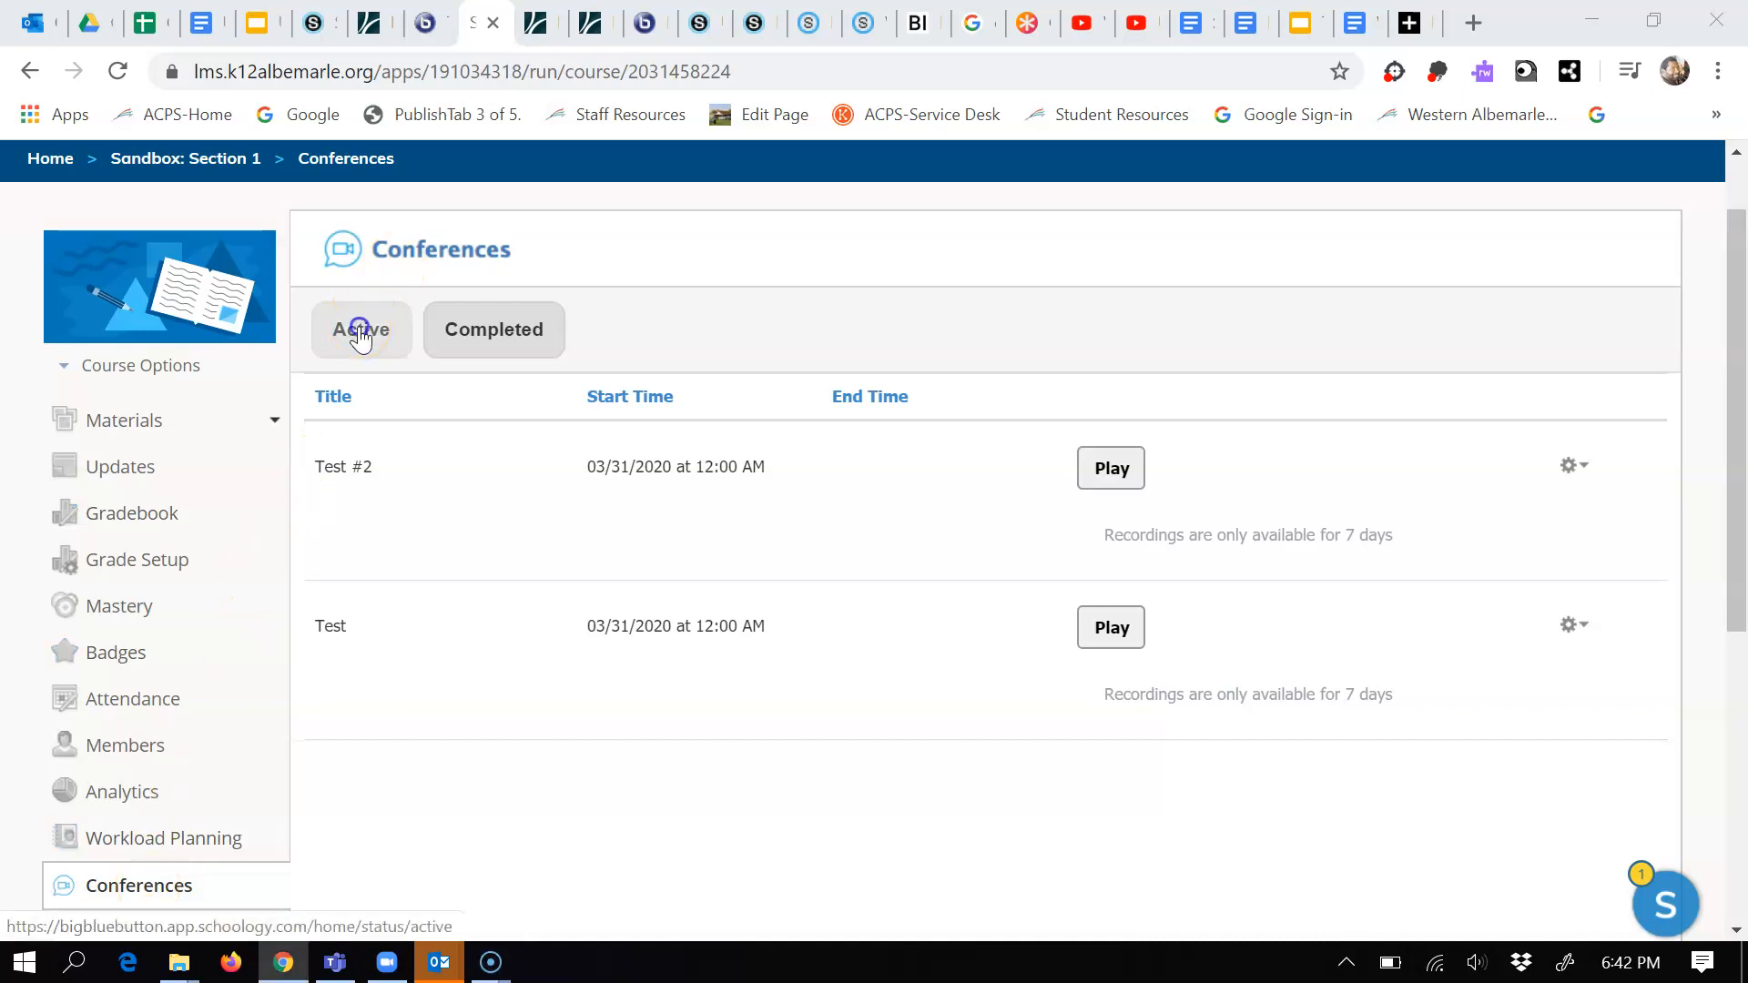
# Play the Test conference recording and choose Save video as on its webcam video
pyautogui.click(493, 328)
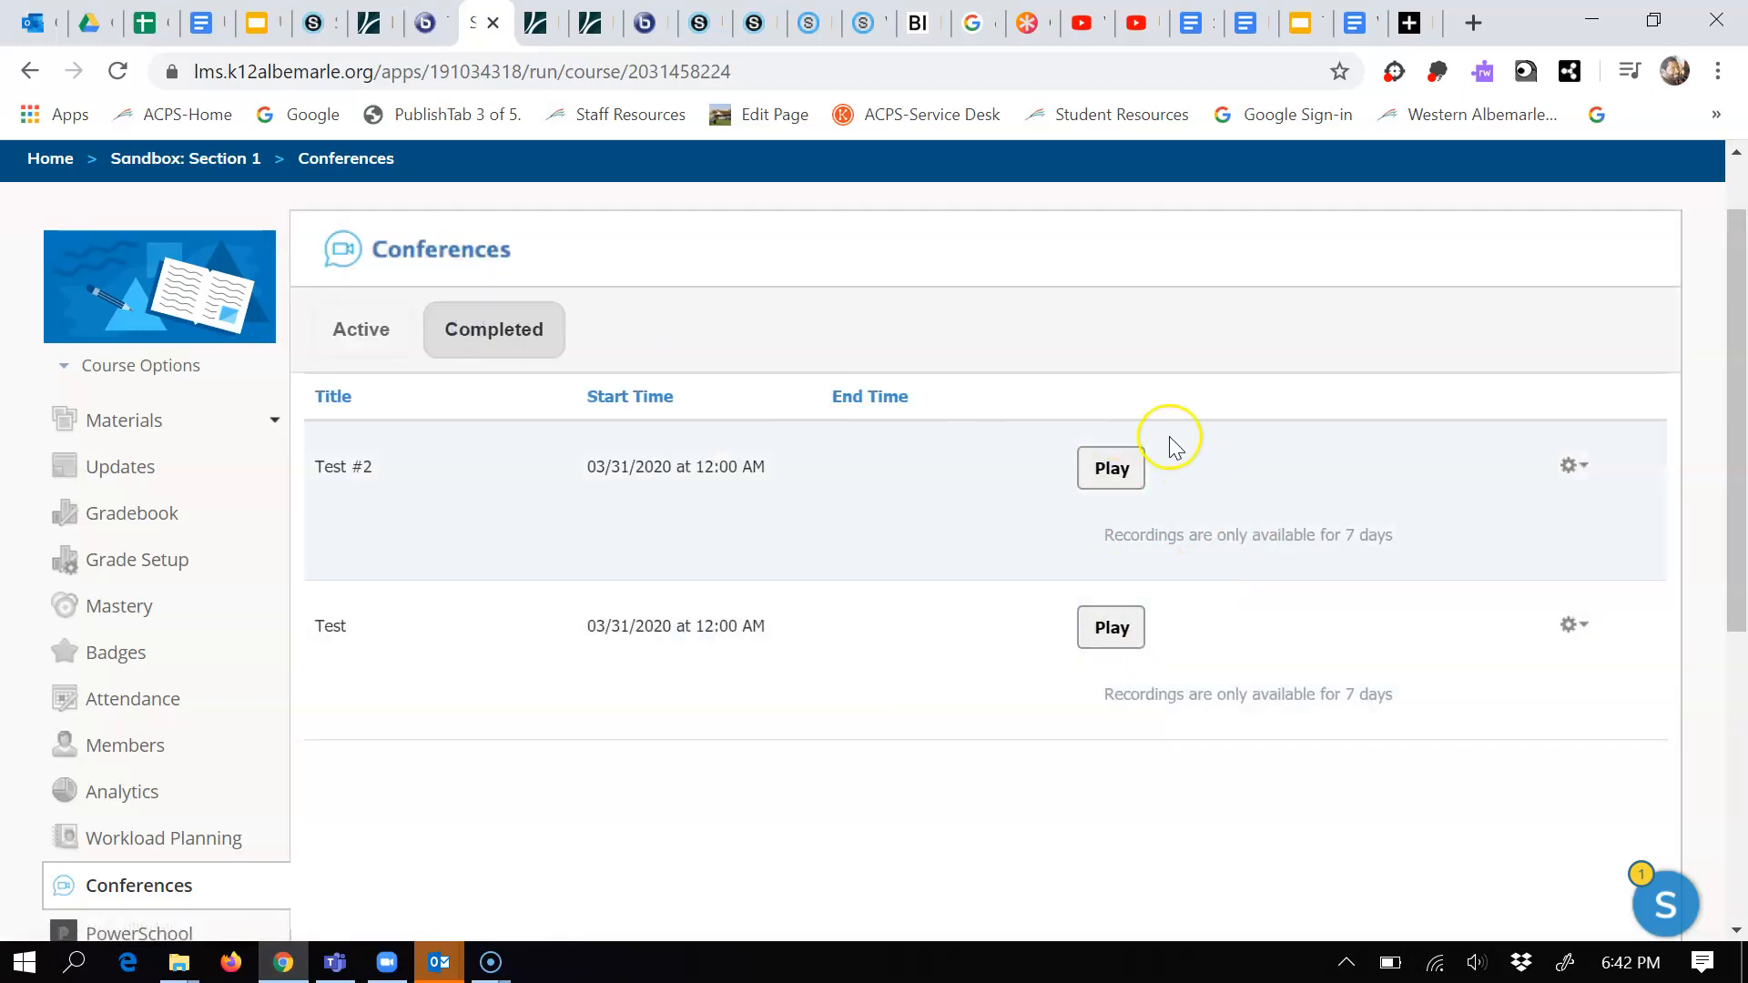
pyautogui.moveTo(1139, 676)
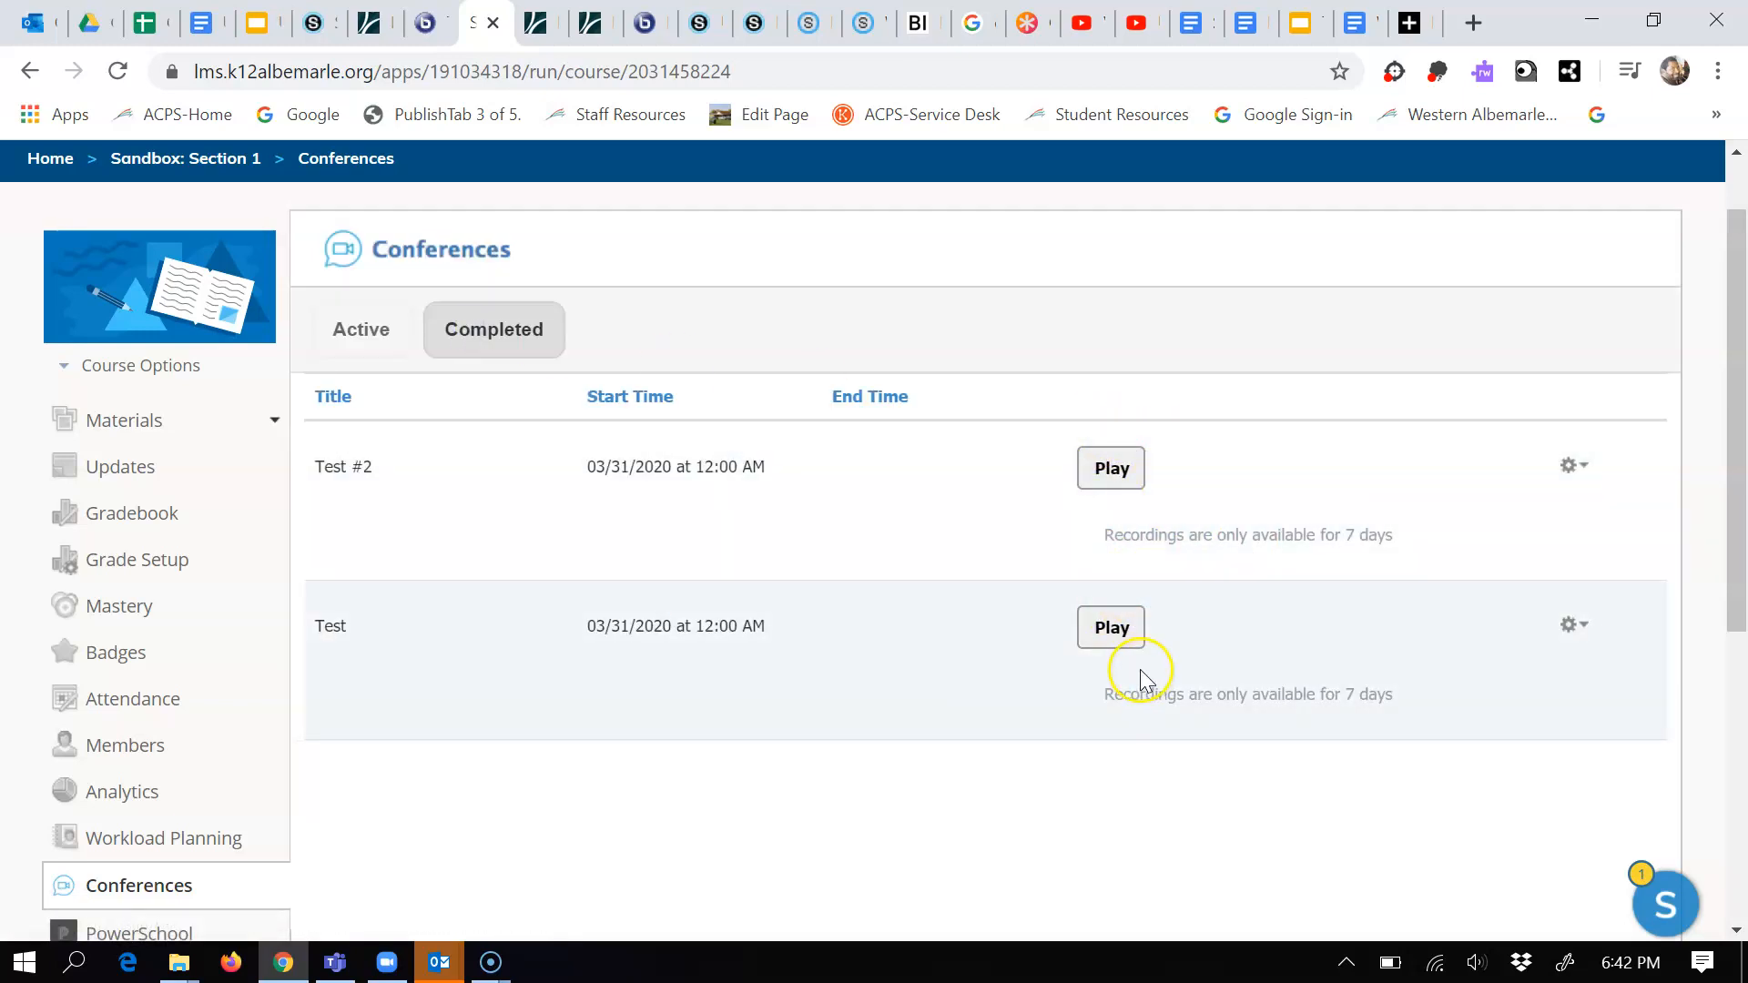
pyautogui.moveTo(1211, 694)
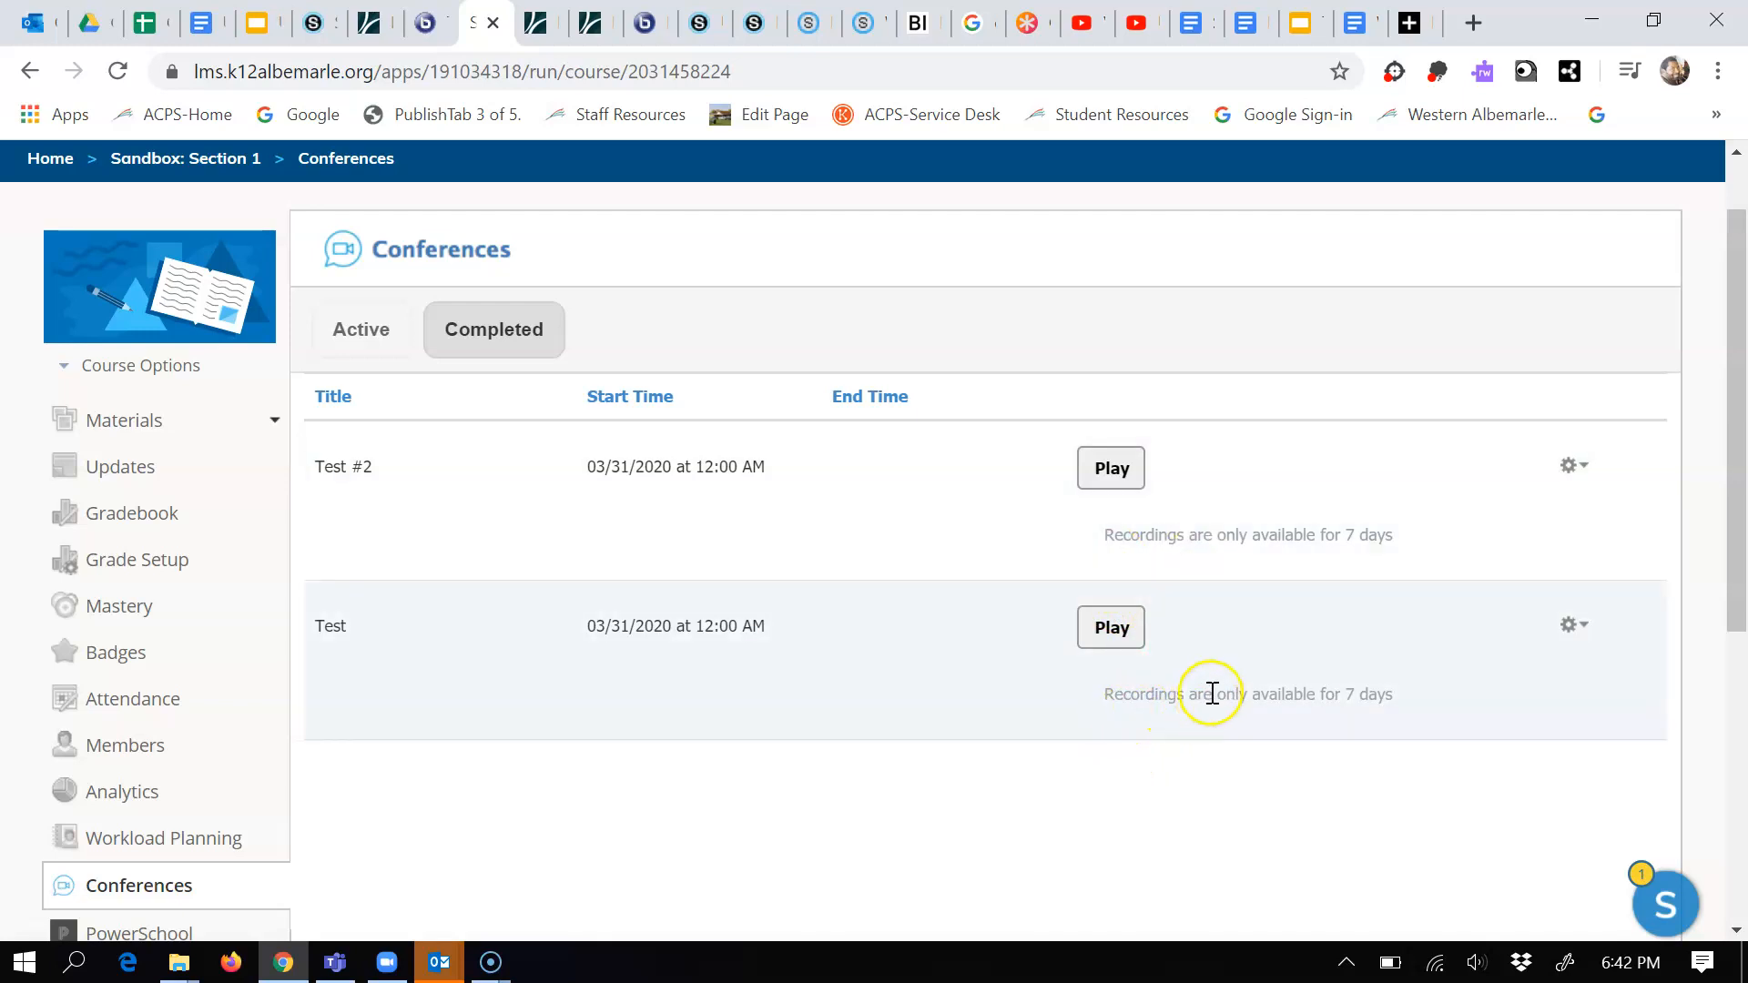
pyautogui.moveTo(1317, 694)
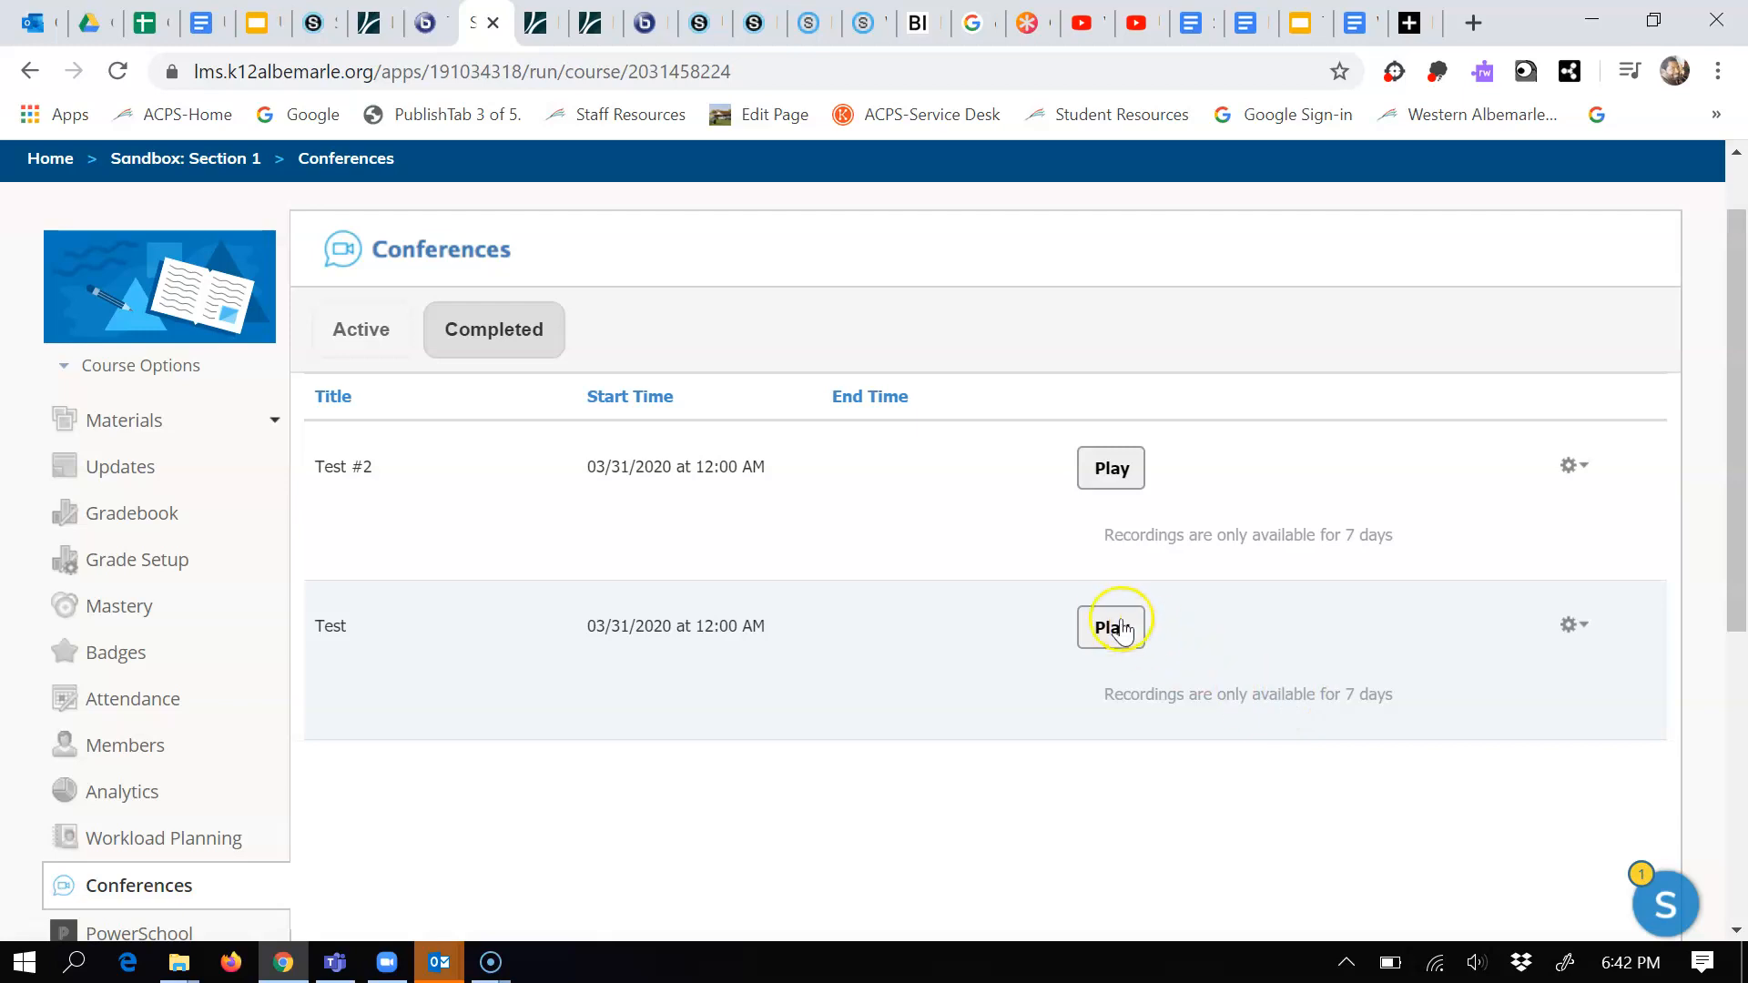
pyautogui.click(1110, 626)
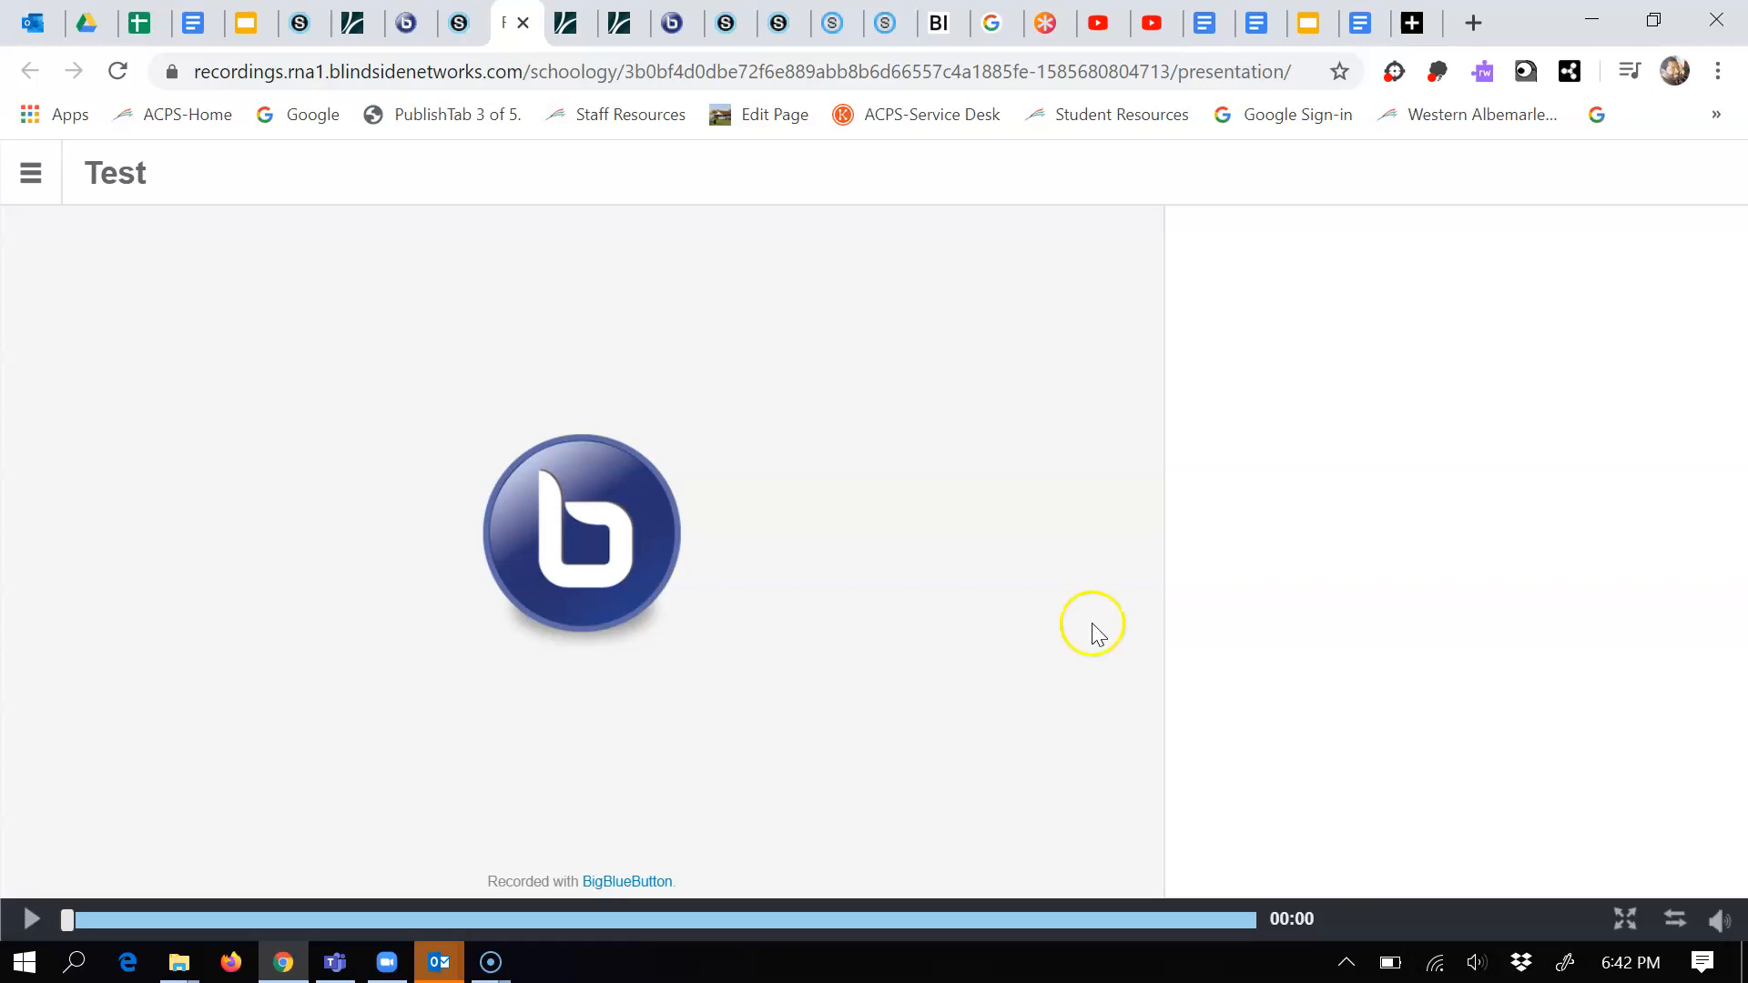
pyautogui.moveTo(796, 315)
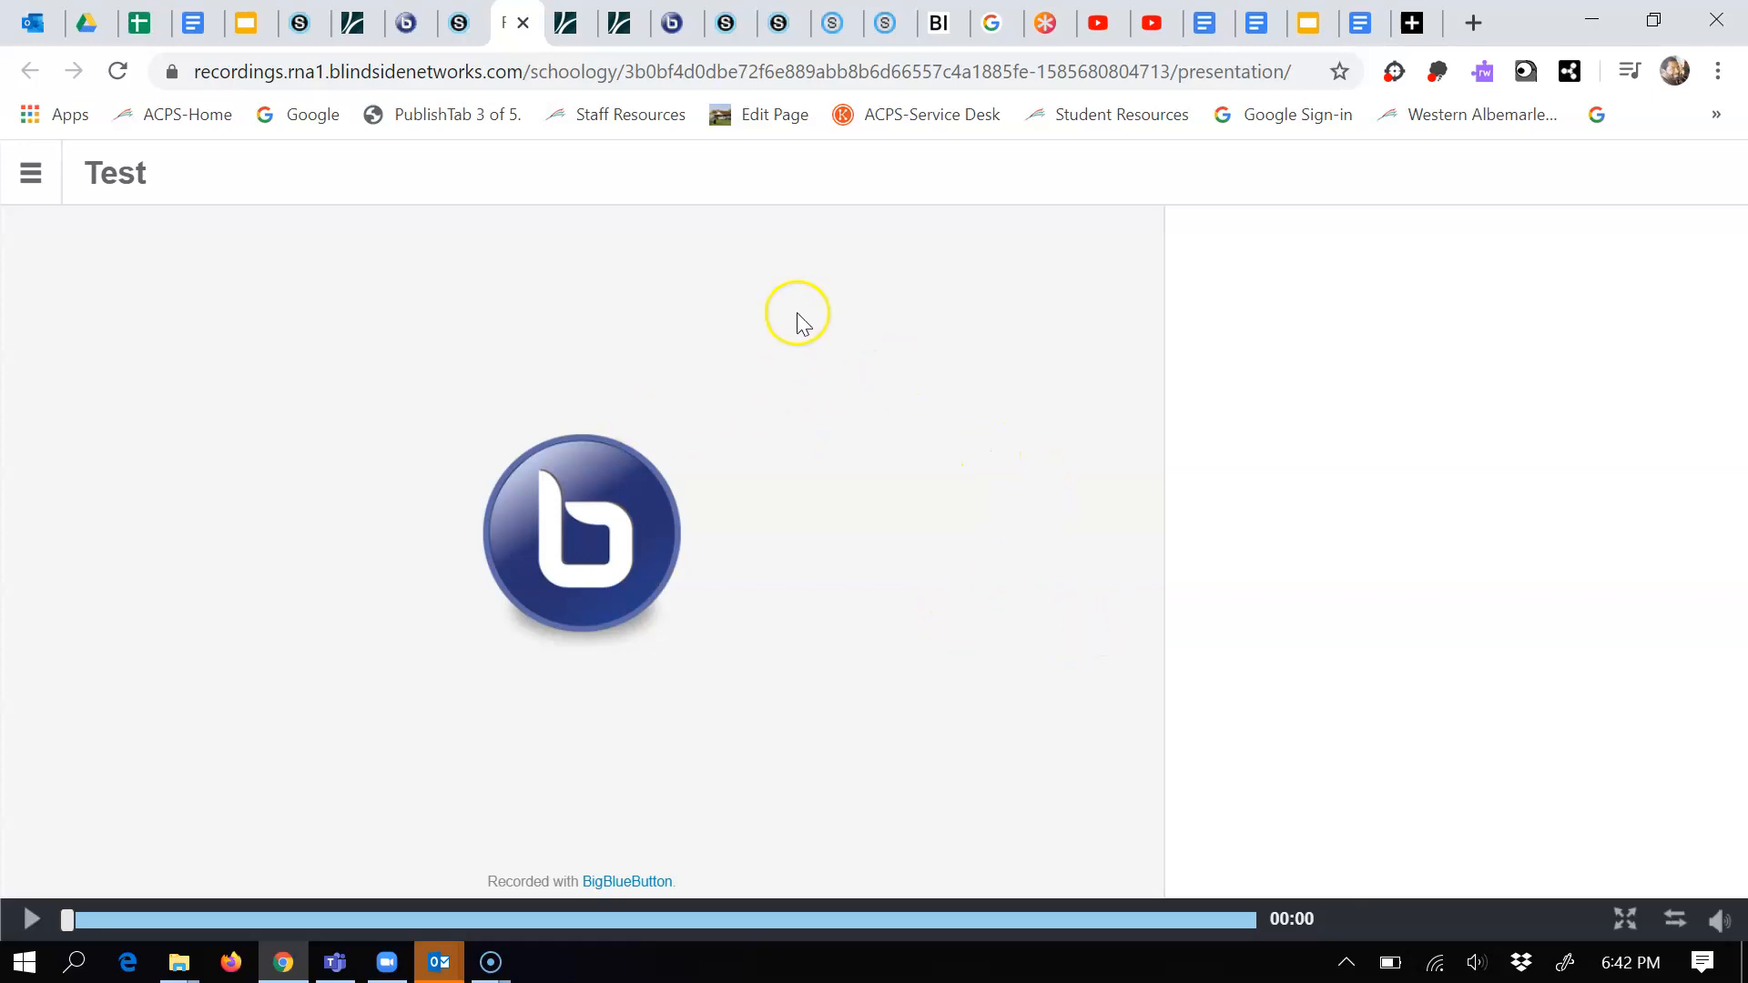
pyautogui.rightClick(796, 318)
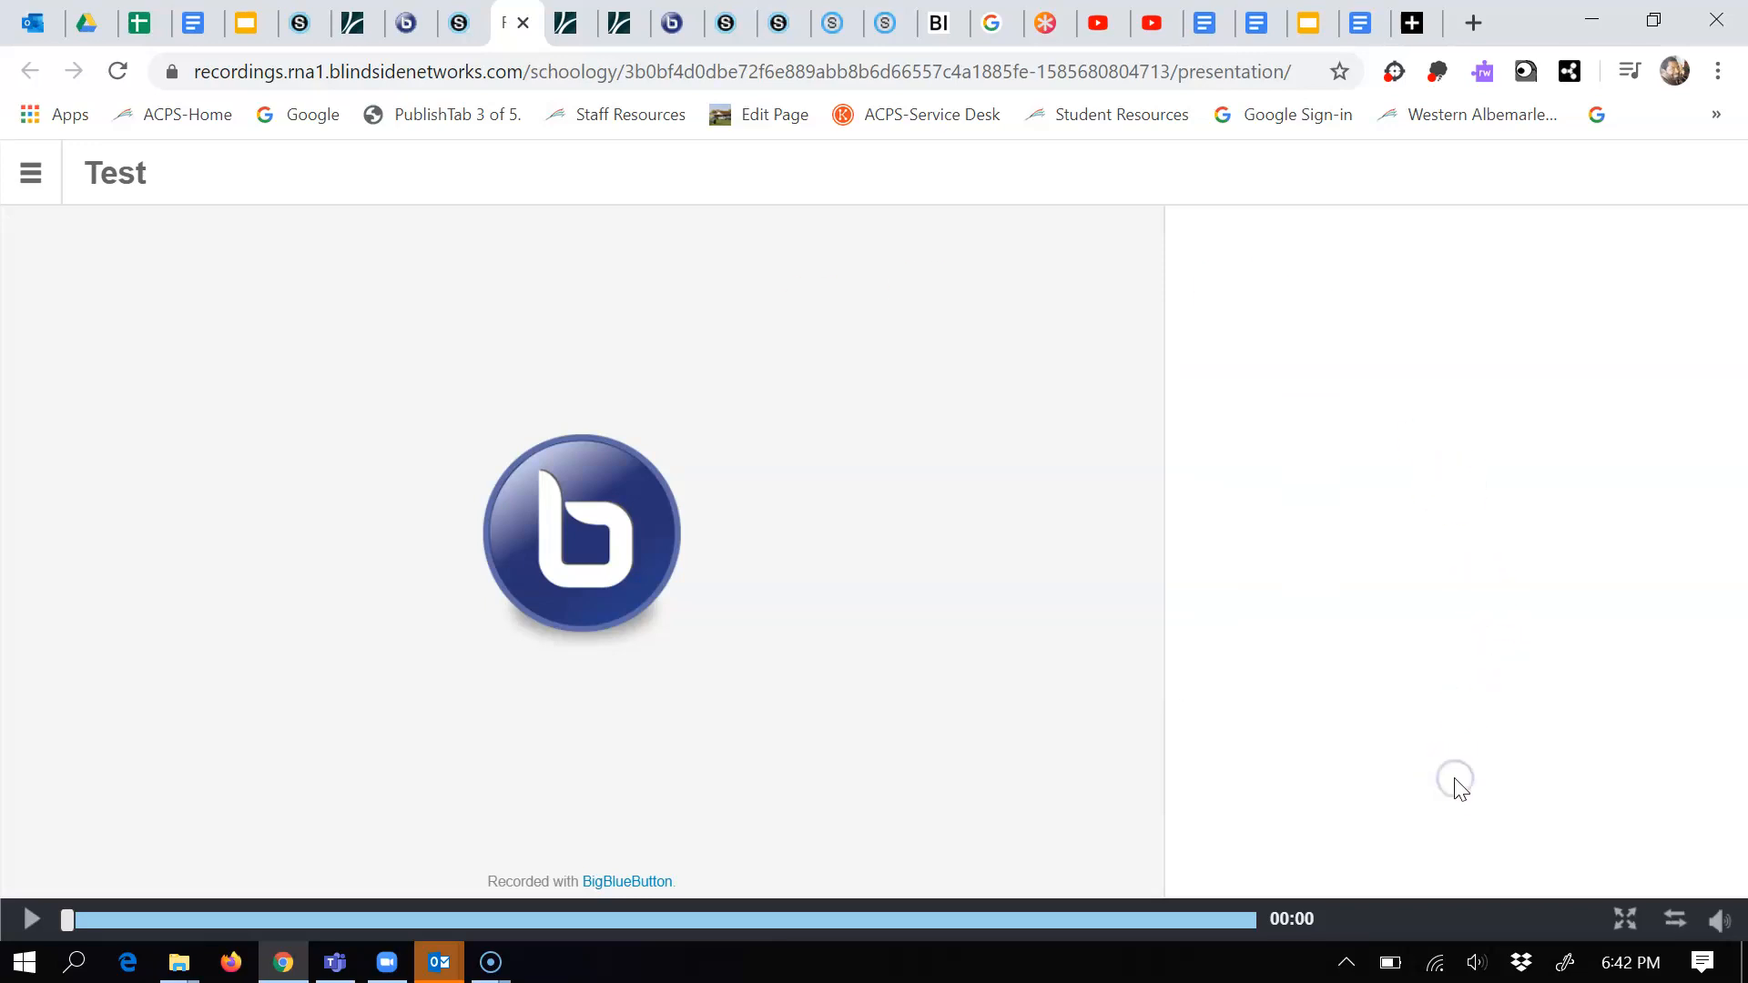
pyautogui.rightClick(1457, 780)
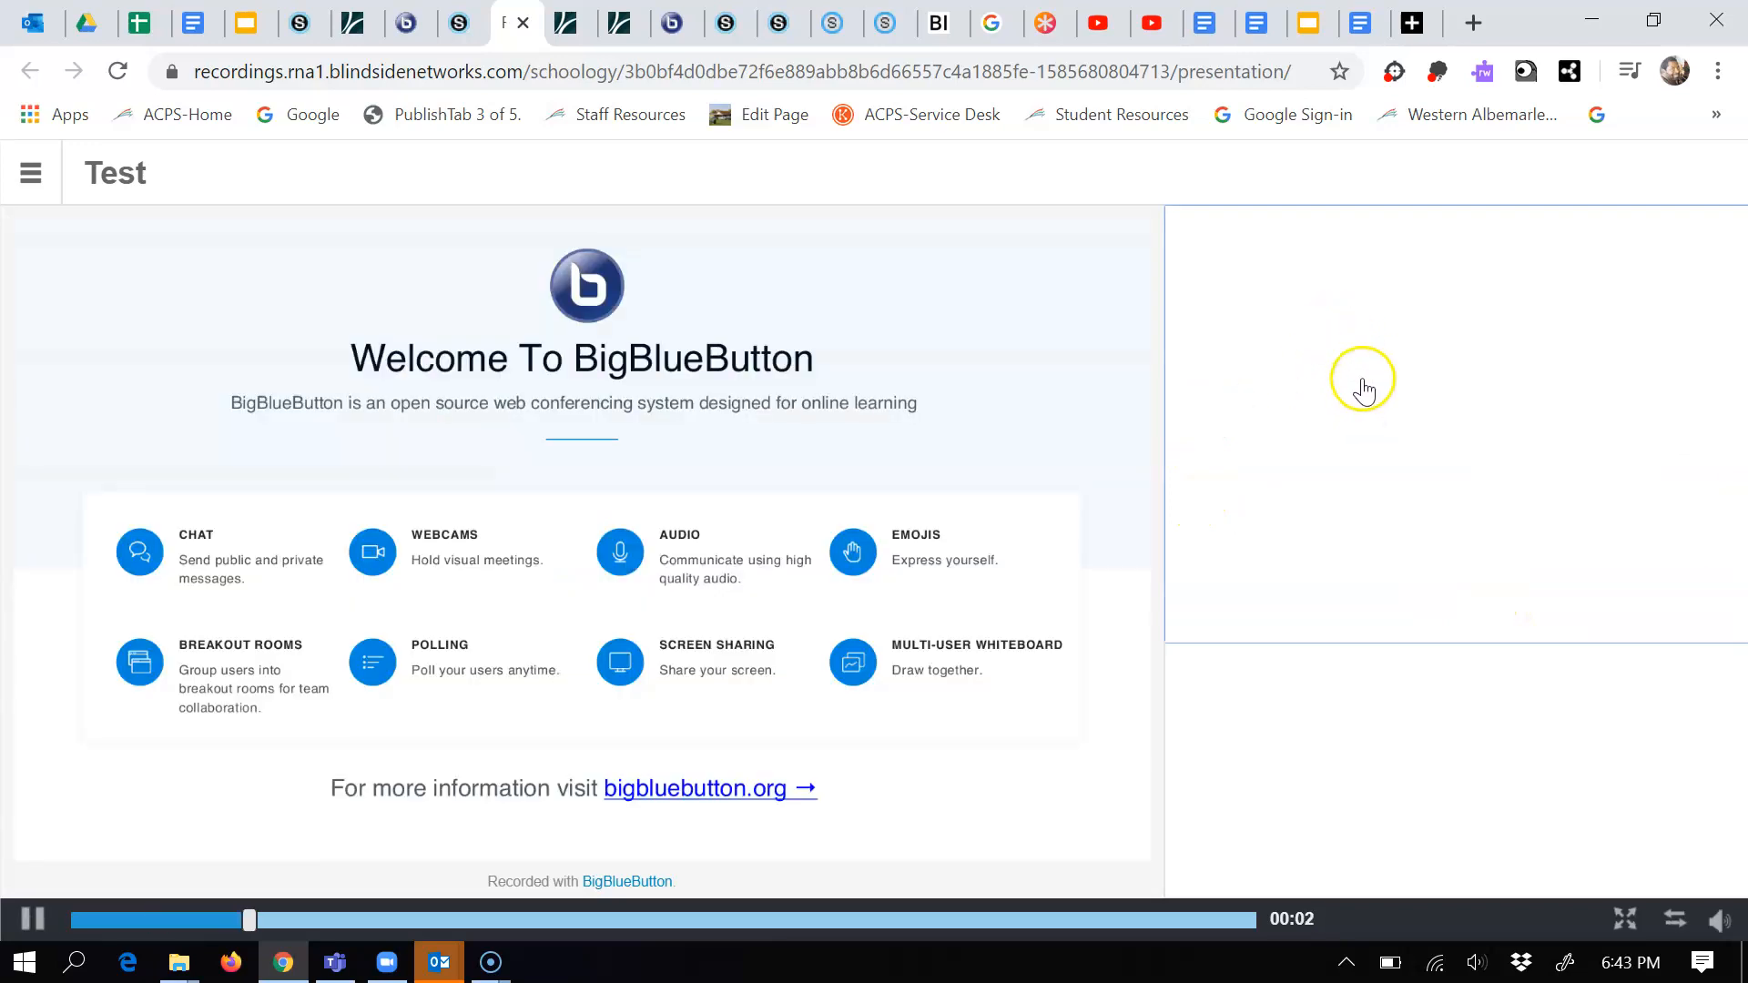
pyautogui.rightClick(1362, 384)
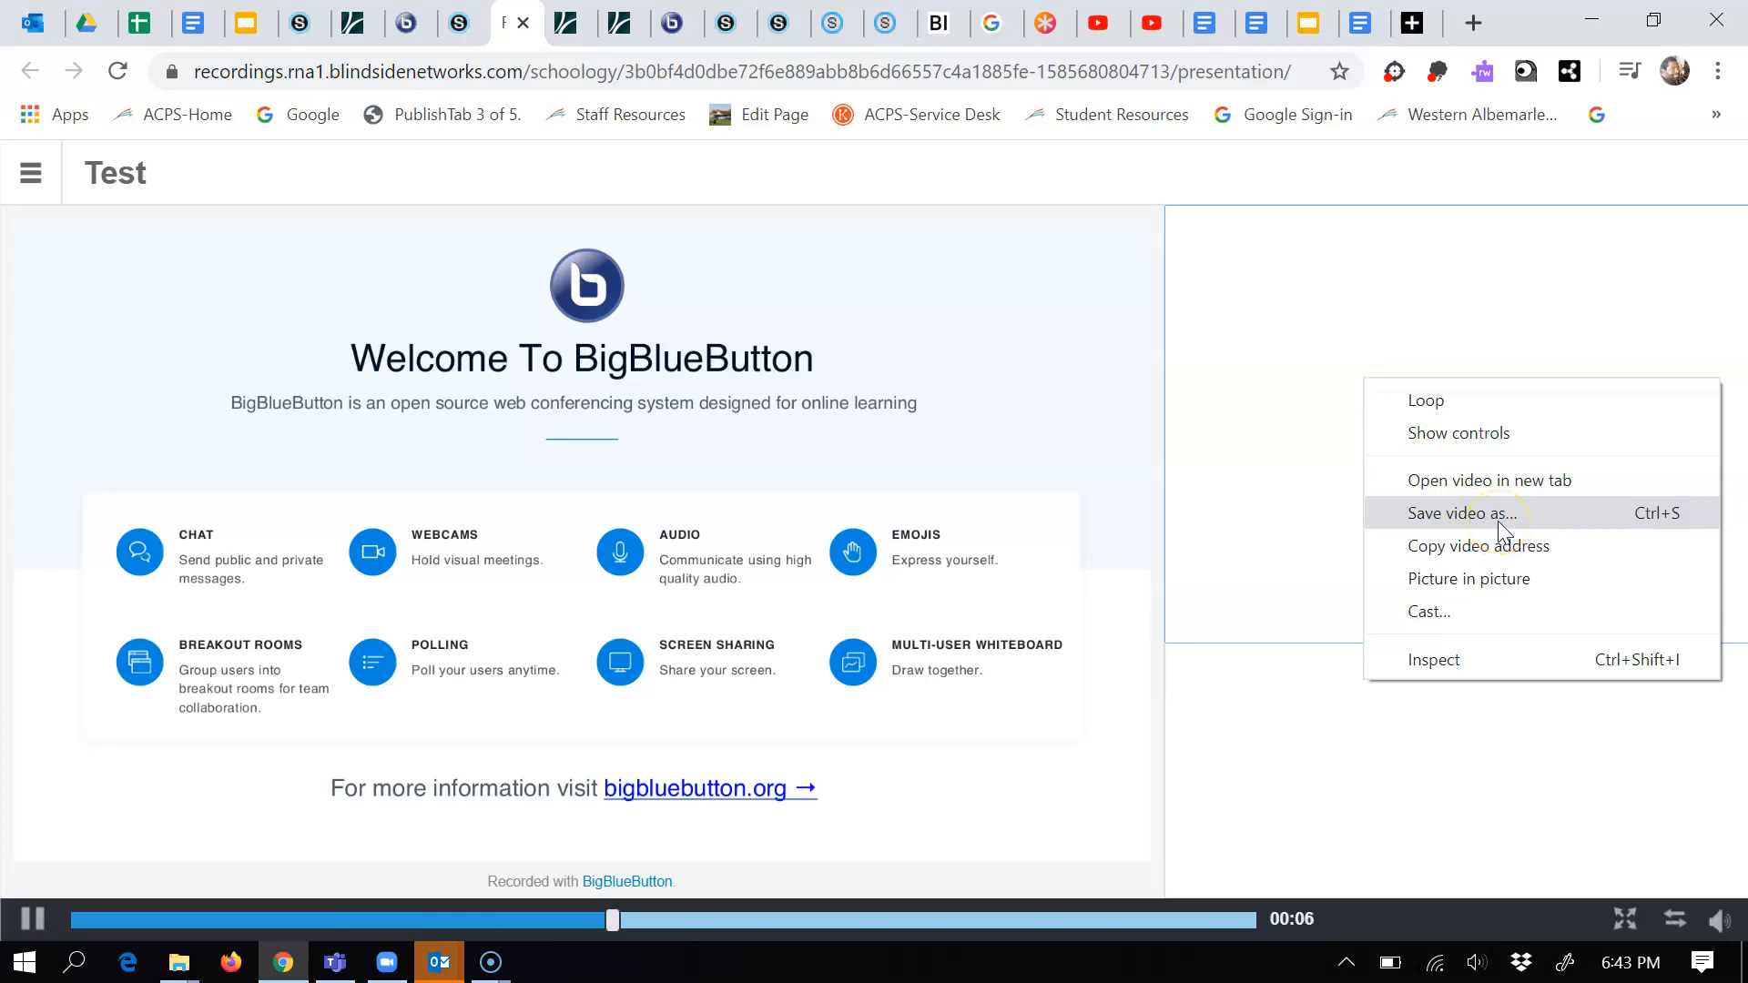
pyautogui.click(1464, 513)
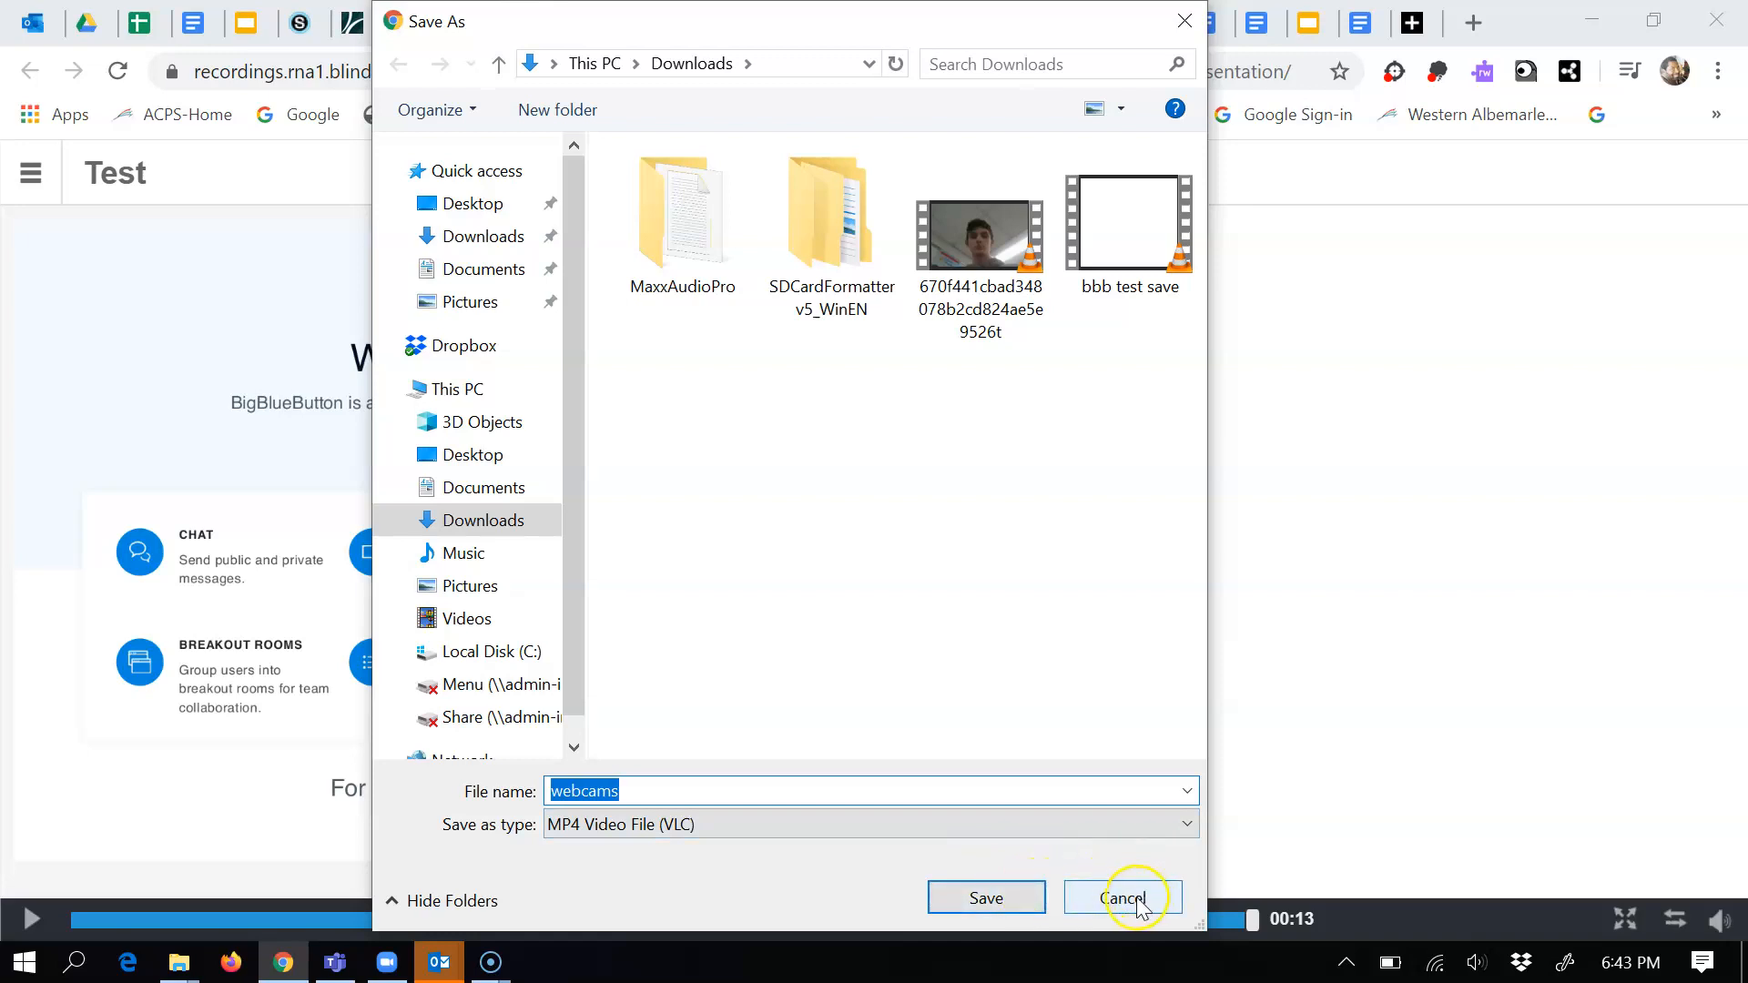
pyautogui.click(1121, 898)
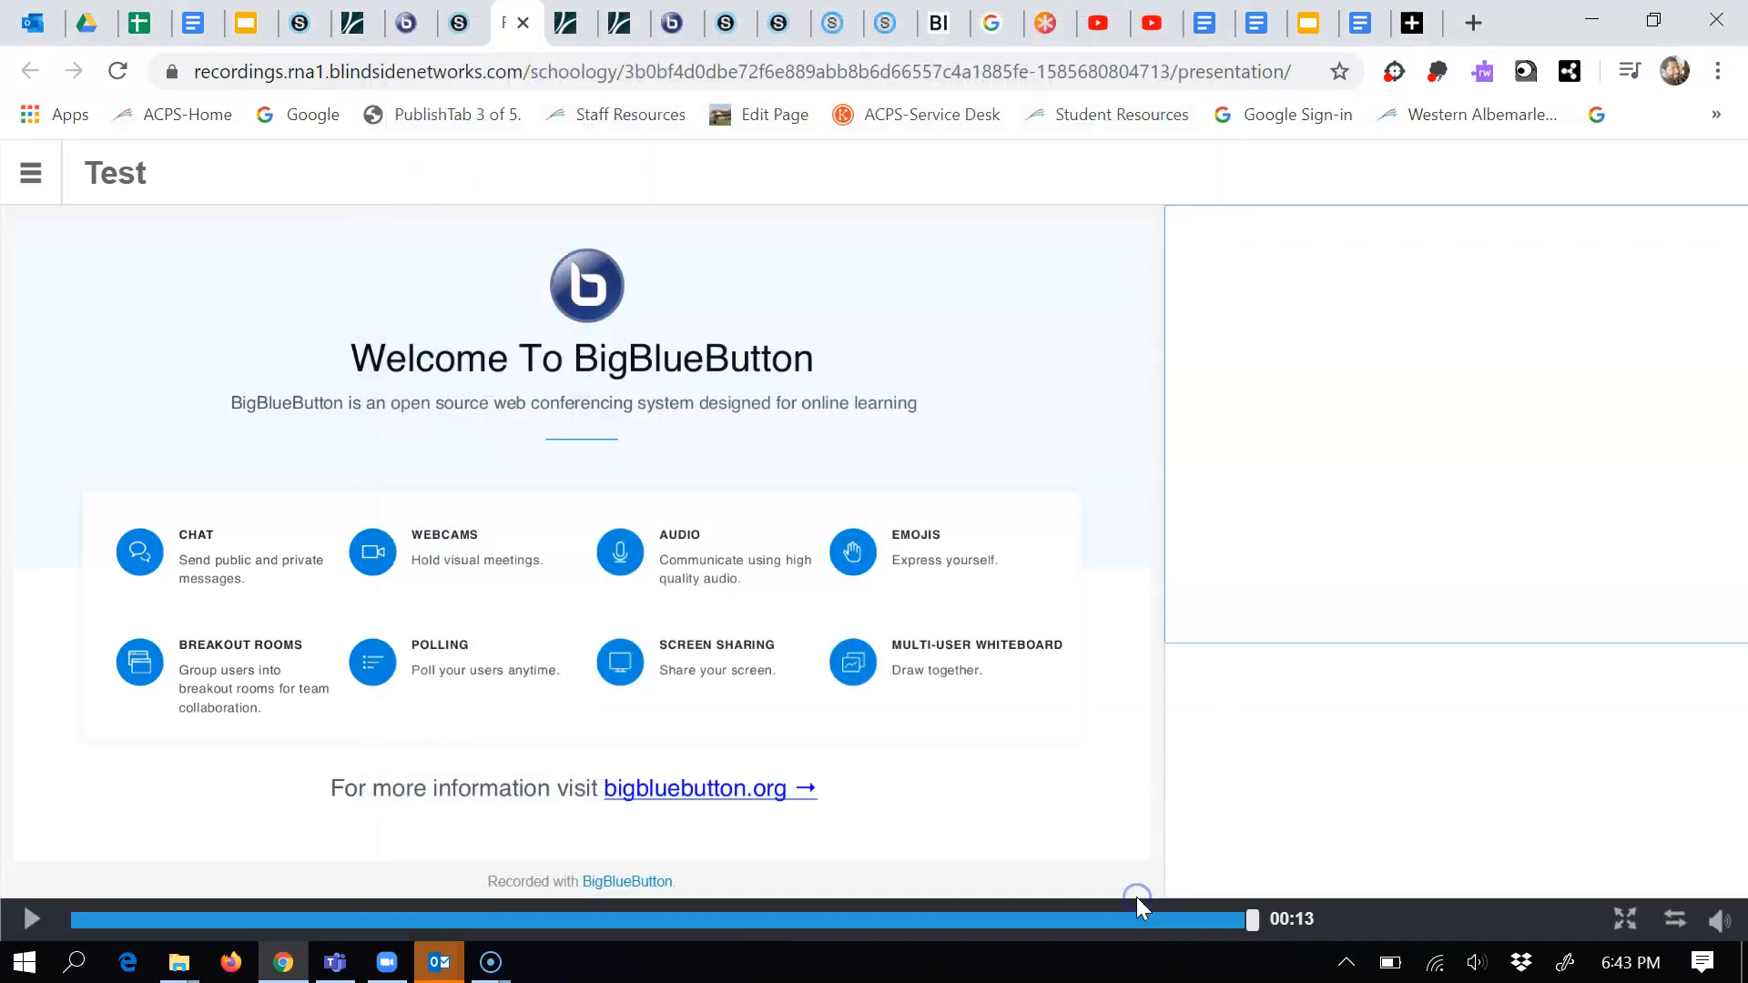